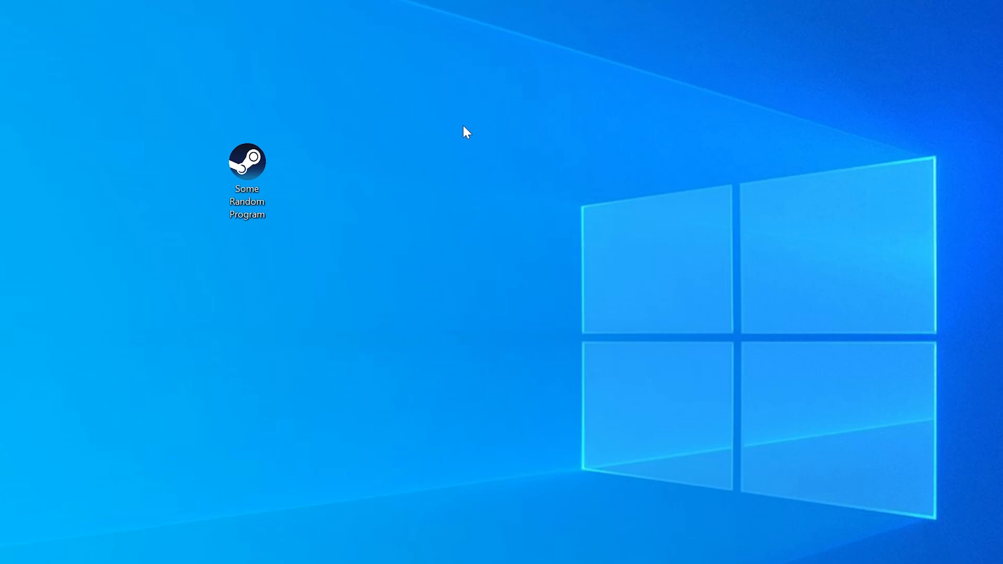
# Launch the program to see the missing msvcp110_win.dll error, then check the Windows architecture in System info
pyautogui.doubleClick(247, 161)
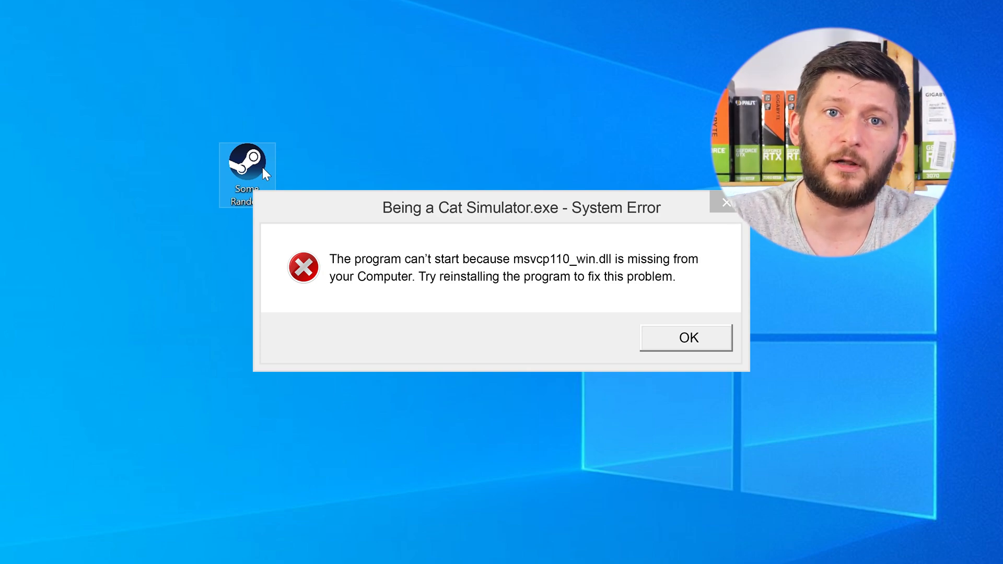
pyautogui.click(685, 337)
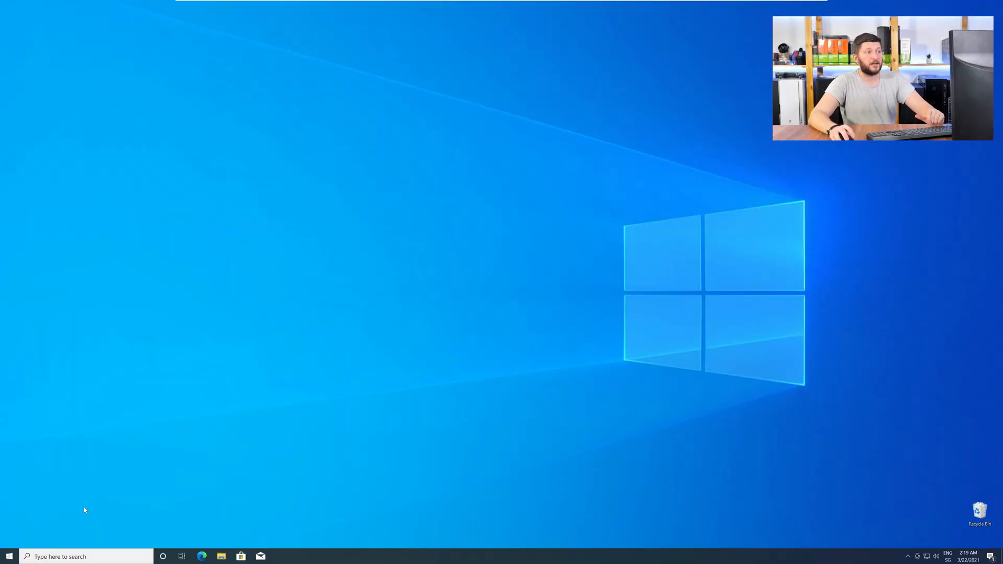
pyautogui.rightClick(10, 555)
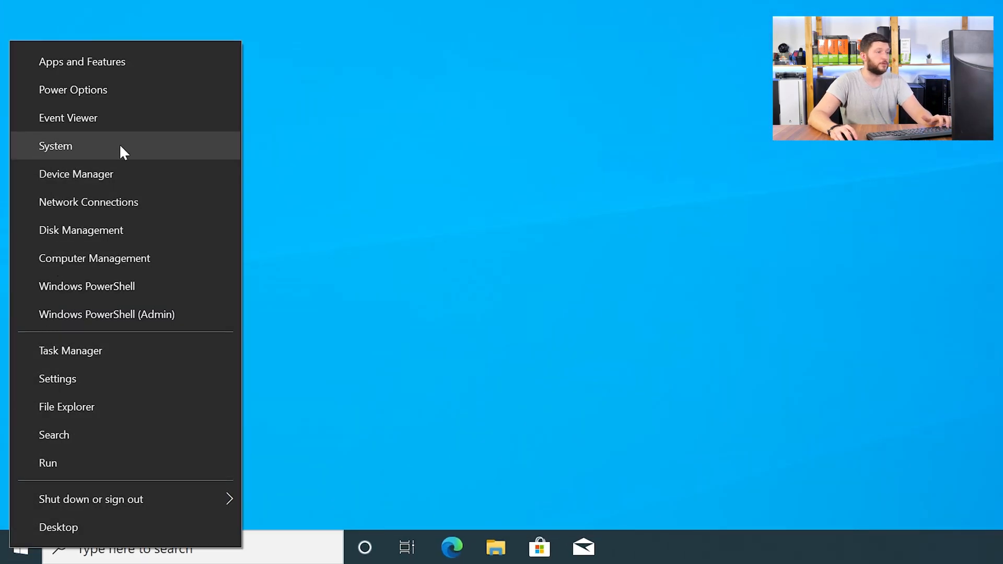
pyautogui.click(56, 146)
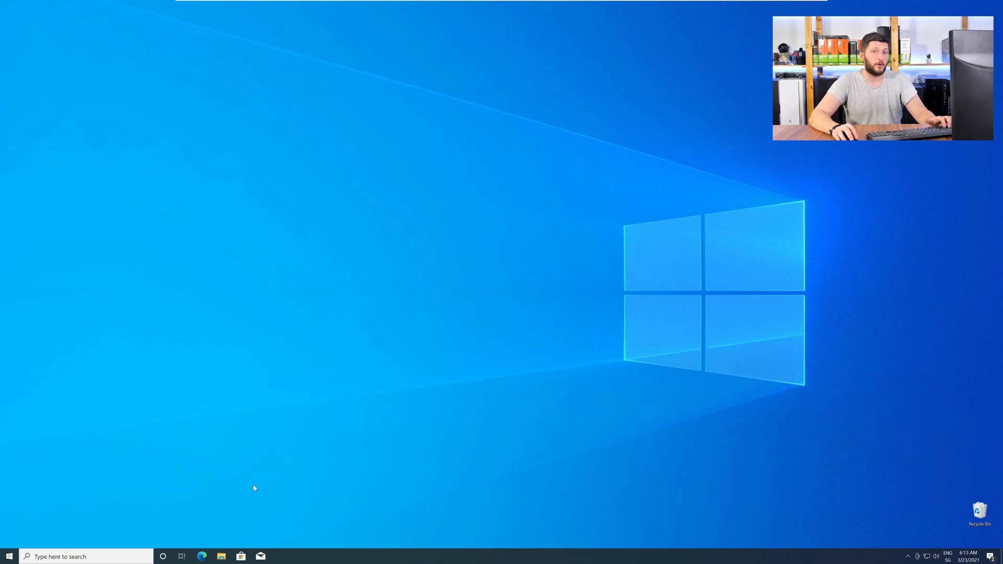
# Download the 32-bit and 64-bit msvcp110_win.dll files from the sts-tutorial page in Edge
pyautogui.click(202, 555)
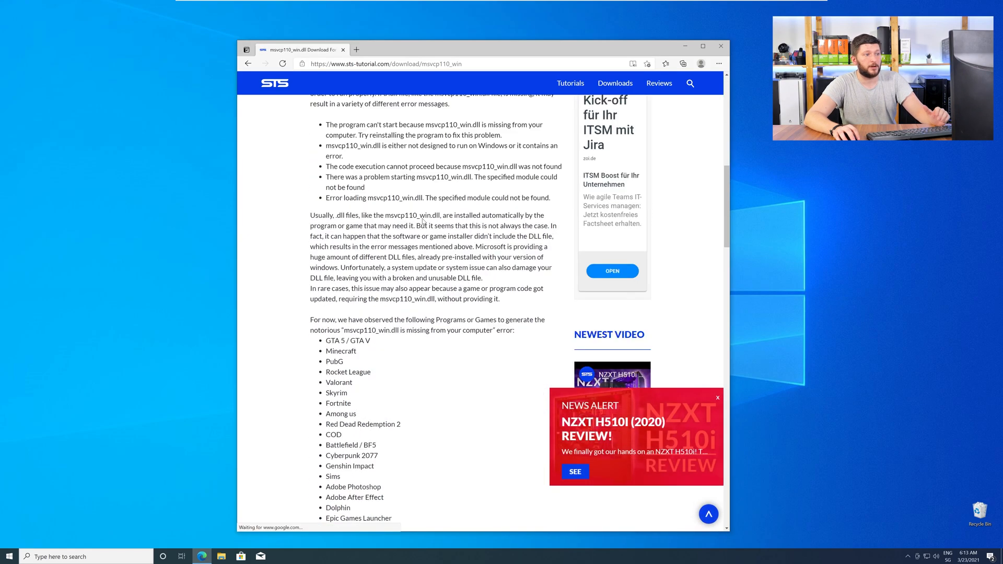
pyautogui.scroll(-3)
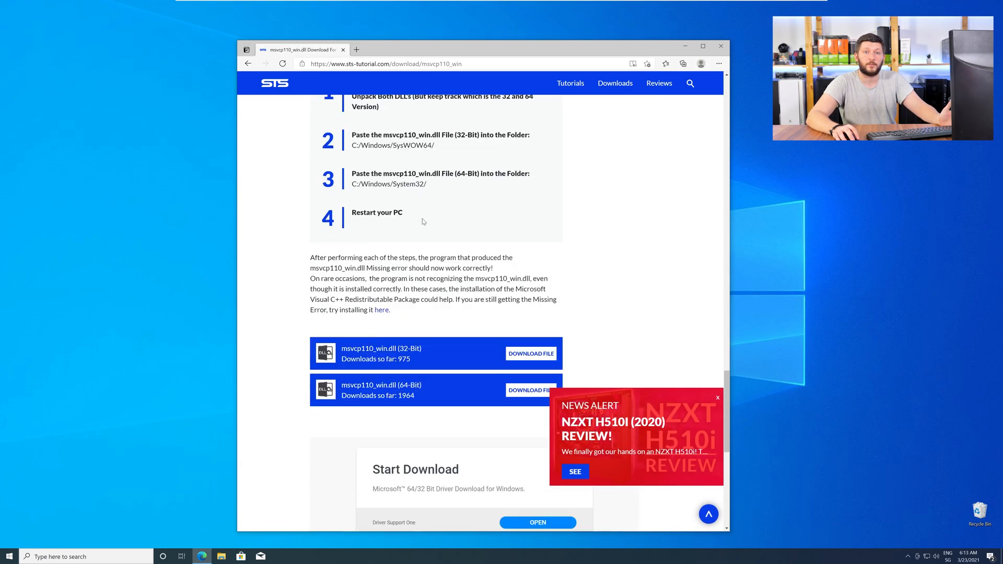
pyautogui.click(530, 354)
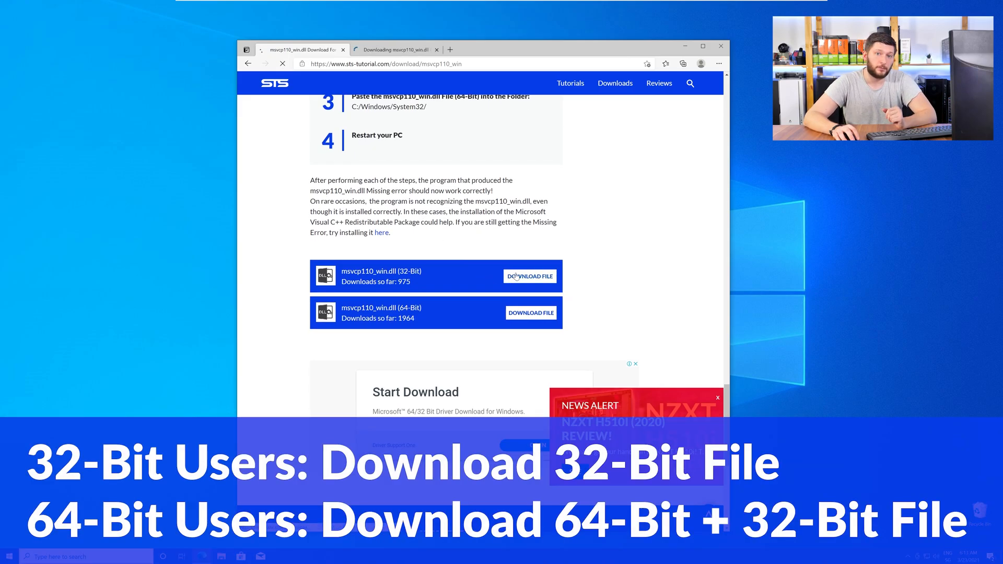
pyautogui.click(530, 275)
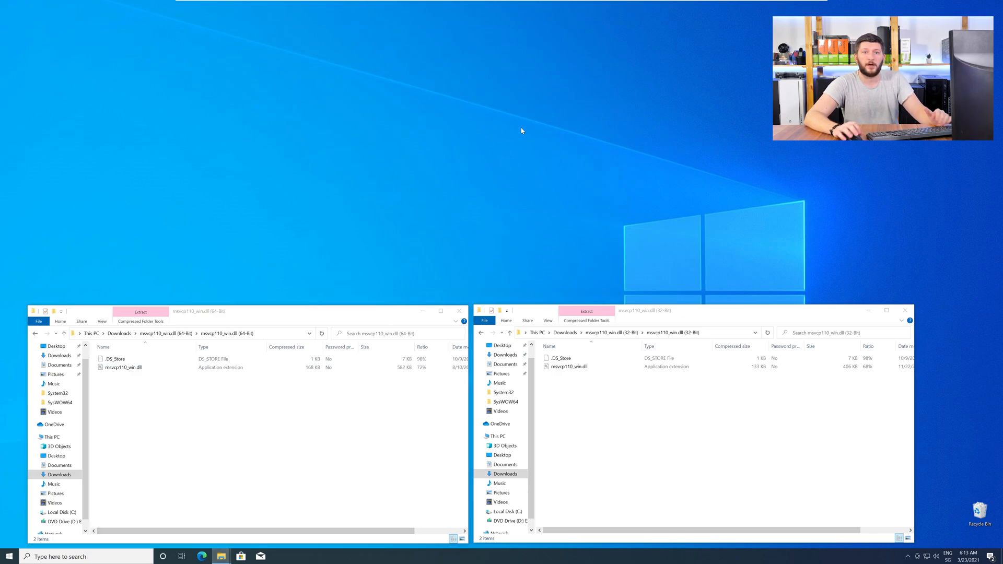
# Navigate to C:\Windows and copy msvcp110_win.dll into System32/SysWOW64, replacing the existing file
pyautogui.click(221, 555)
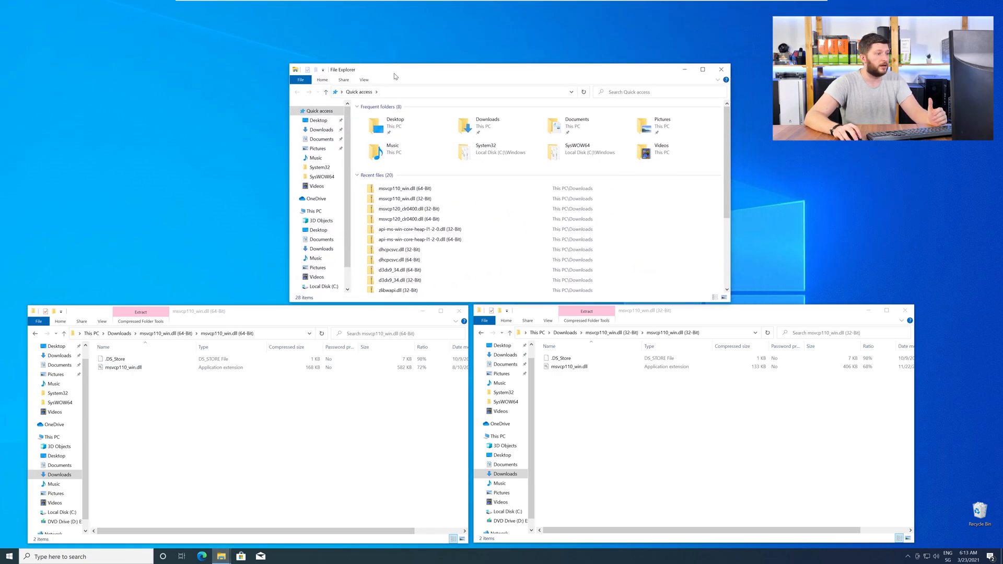
pyautogui.click(314, 210)
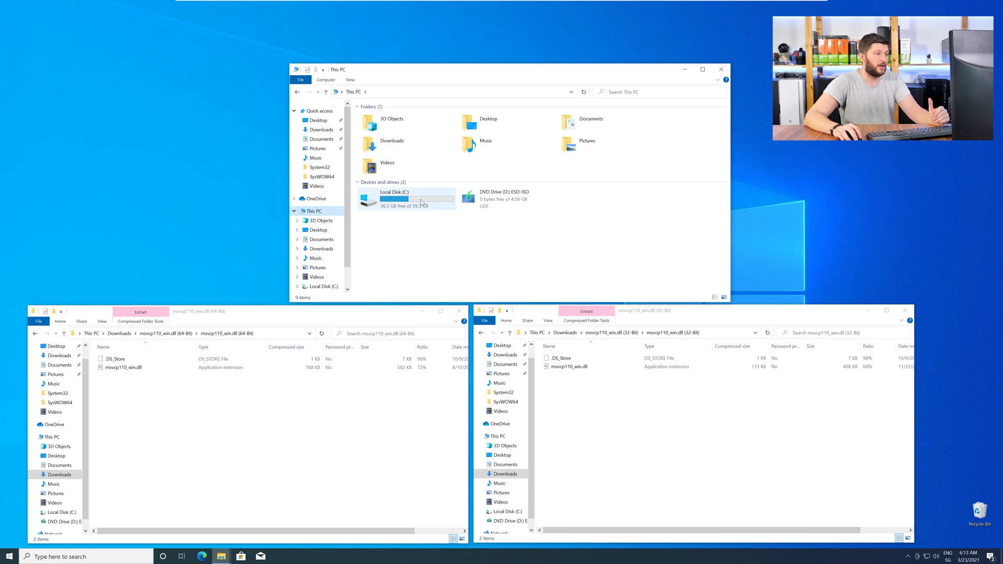
pyautogui.doubleClick(394, 198)
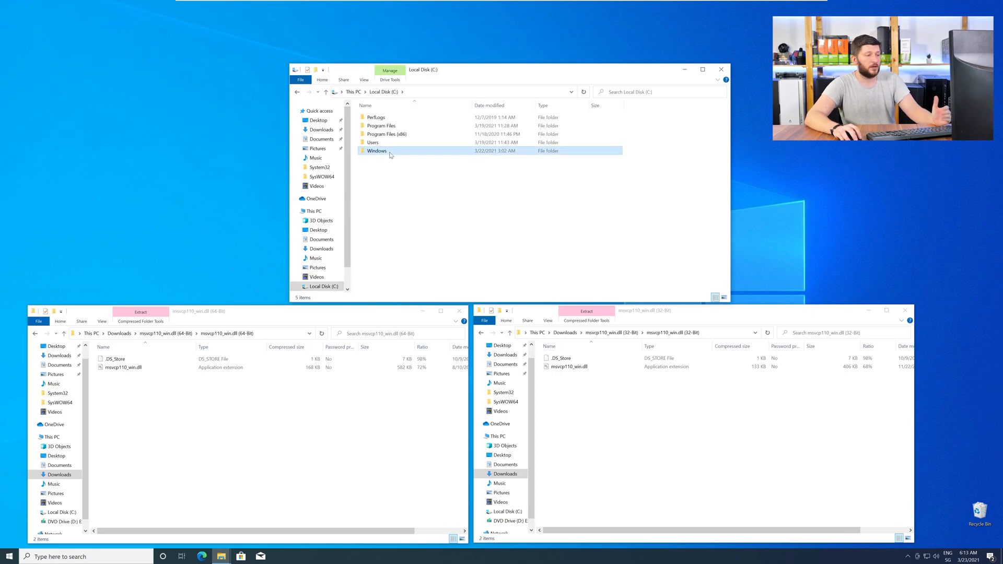
pyautogui.doubleClick(377, 150)
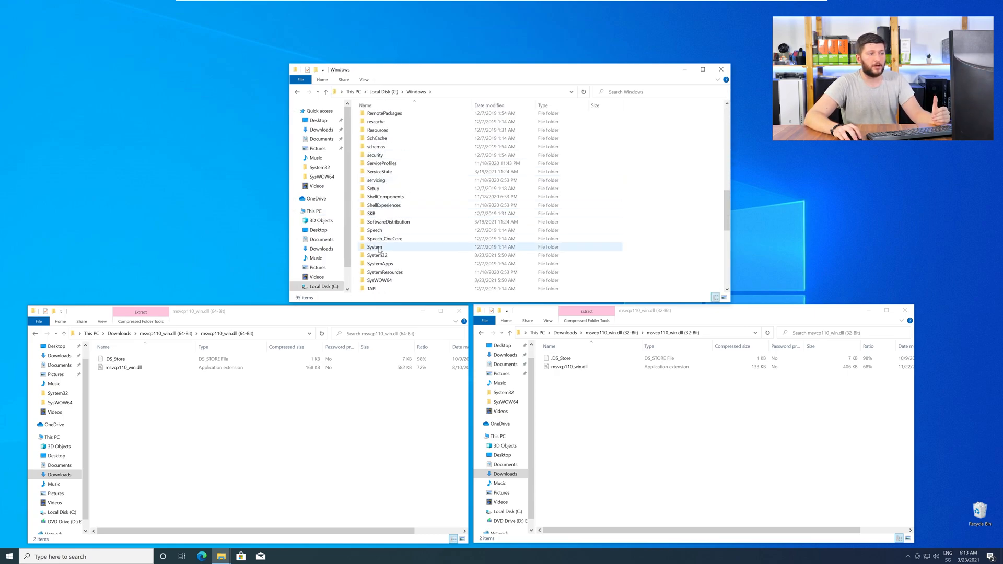
pyautogui.click(378, 230)
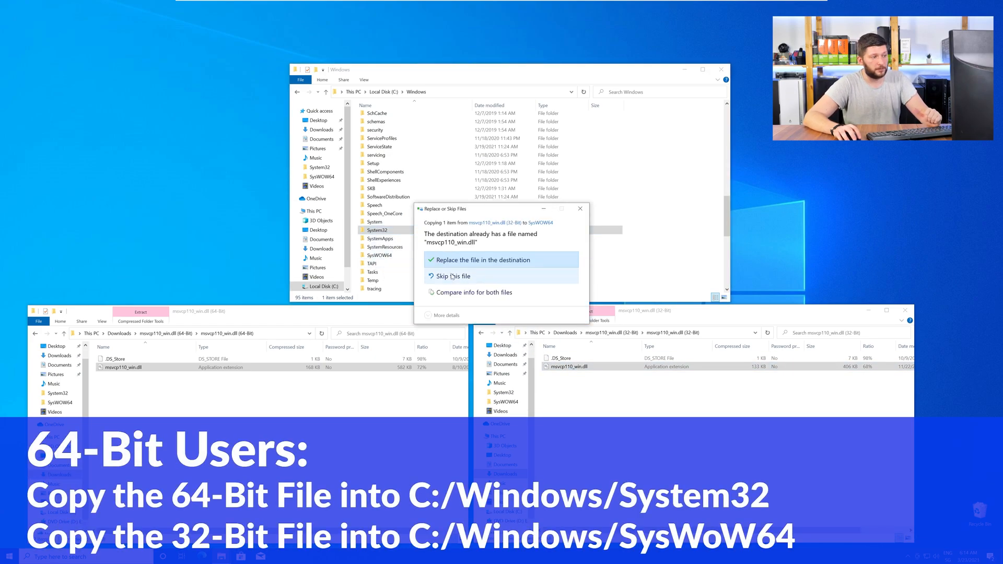
pyautogui.click(481, 260)
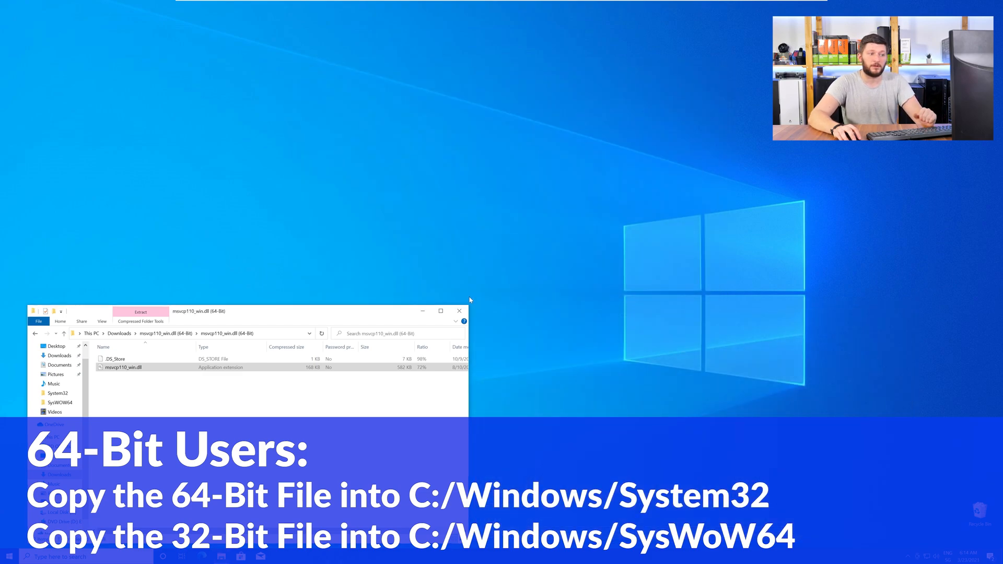
pyautogui.click(459, 311)
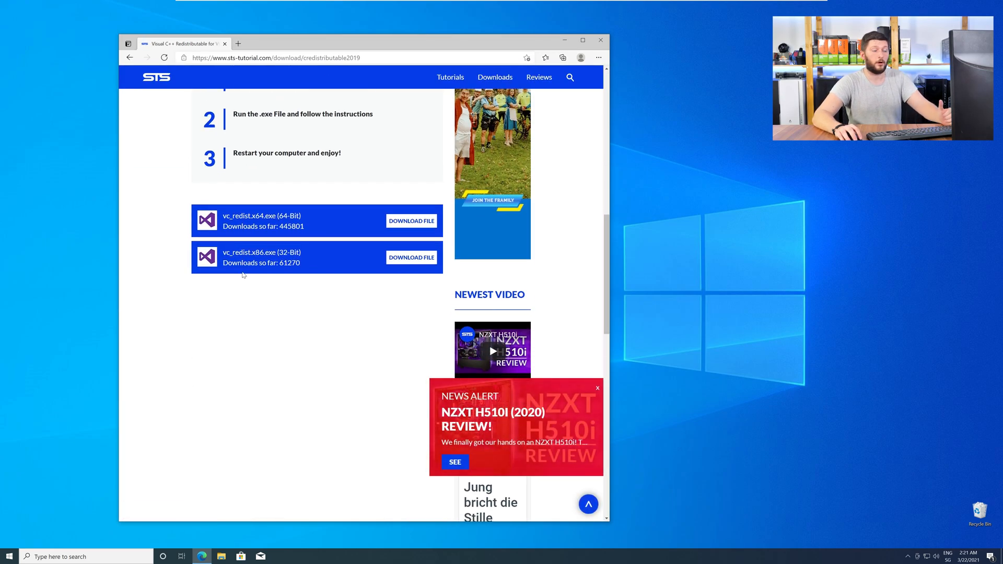
pyautogui.moveTo(412, 257)
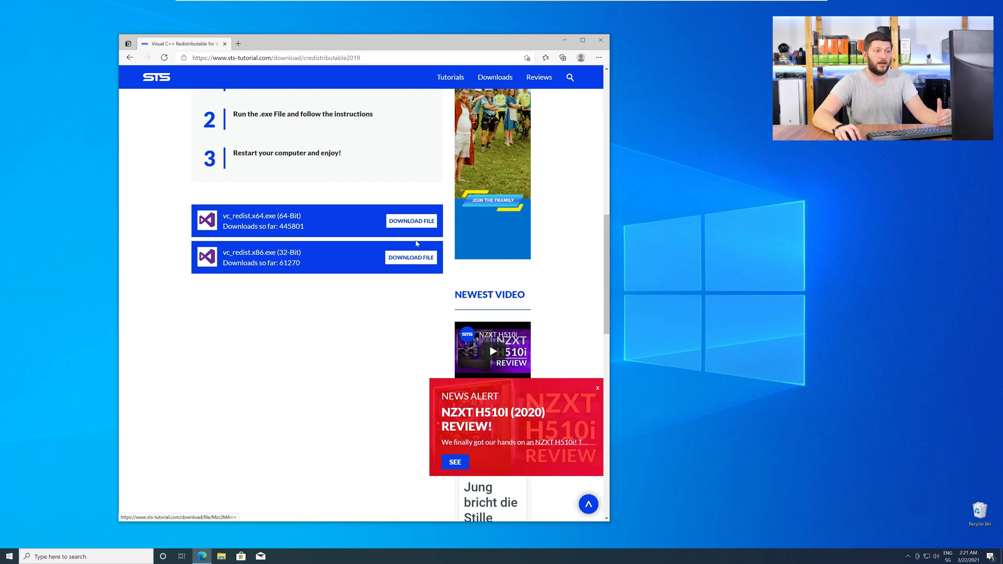
# Download the 64-bit vc_redist.x64.exe Visual C++ 2015-2019 installer
pyautogui.click(411, 221)
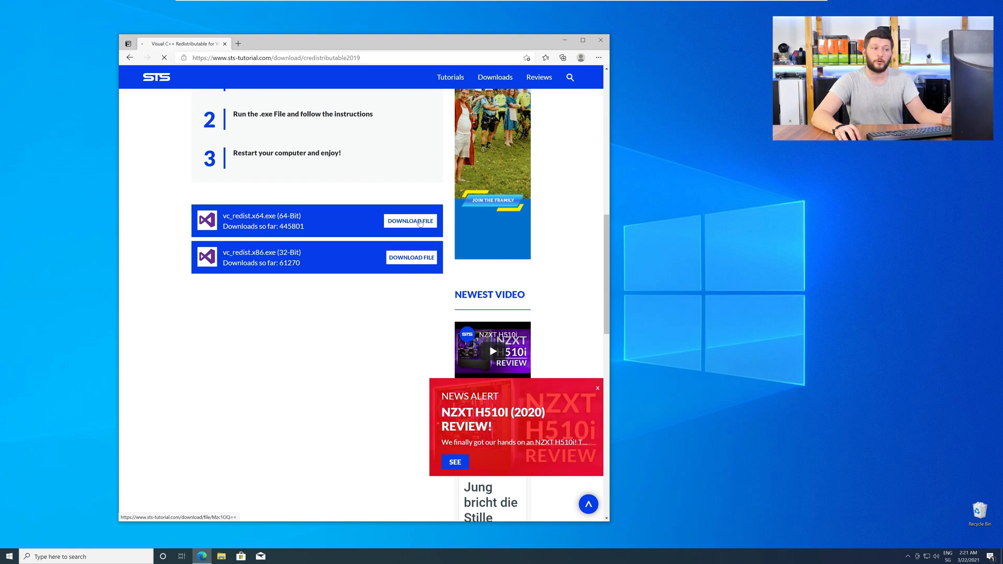
pyautogui.click(409, 220)
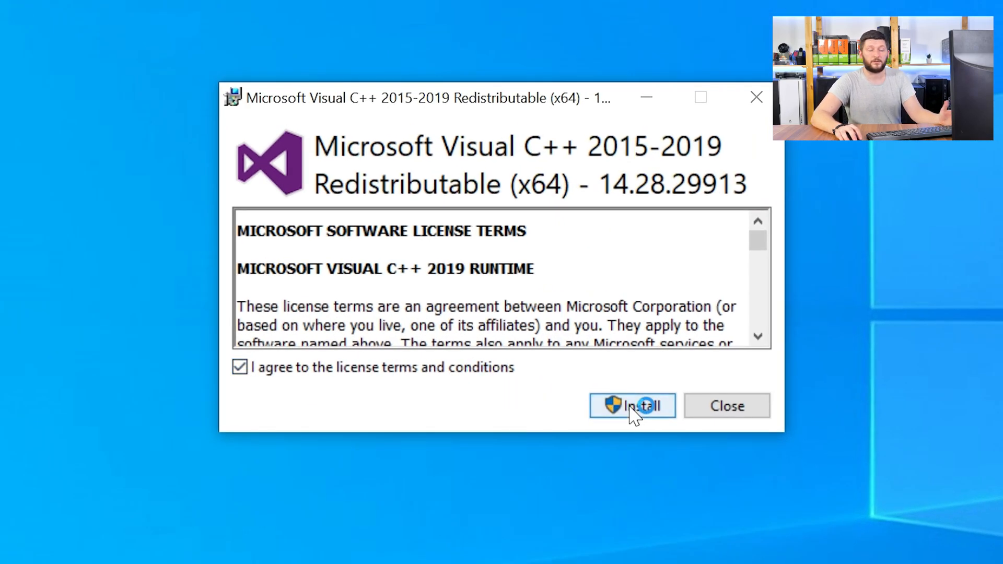
# Install the x64 Visual C++ 2015-2019 Redistributable and close the installer after Setup Successful
pyautogui.click(632, 406)
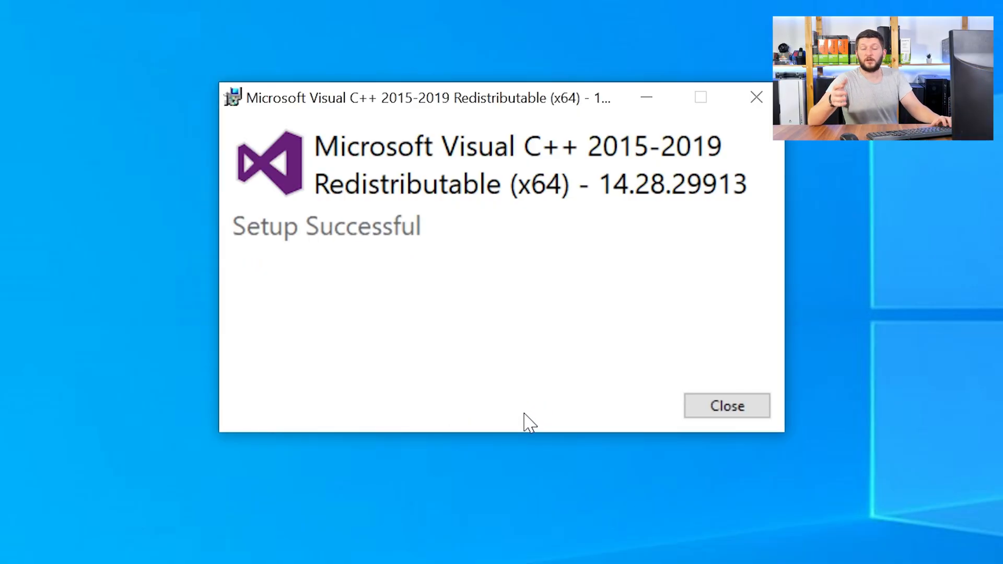
pyautogui.click(726, 405)
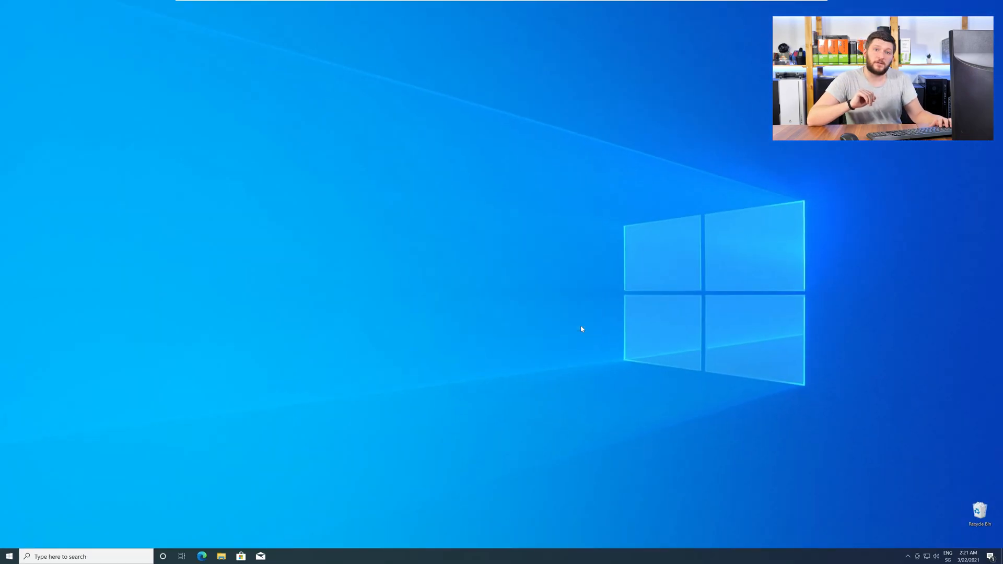
pyautogui.moveTo(585, 330)
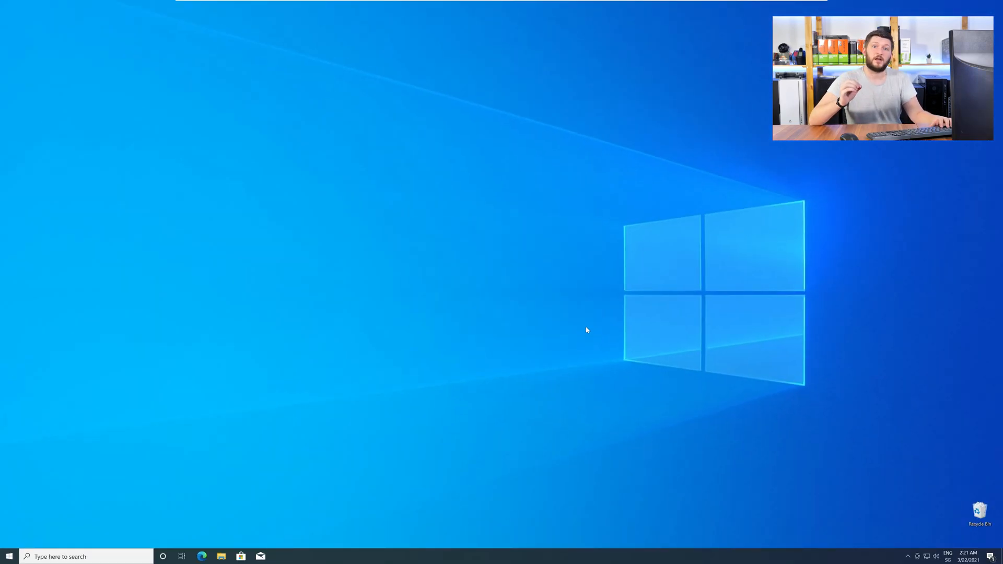